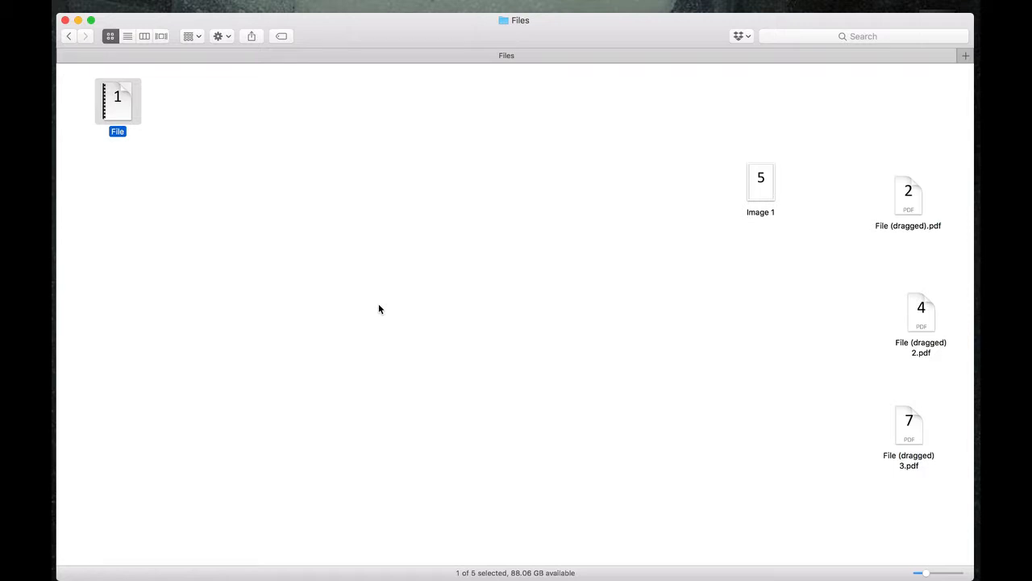
mouse_move(229, 207)
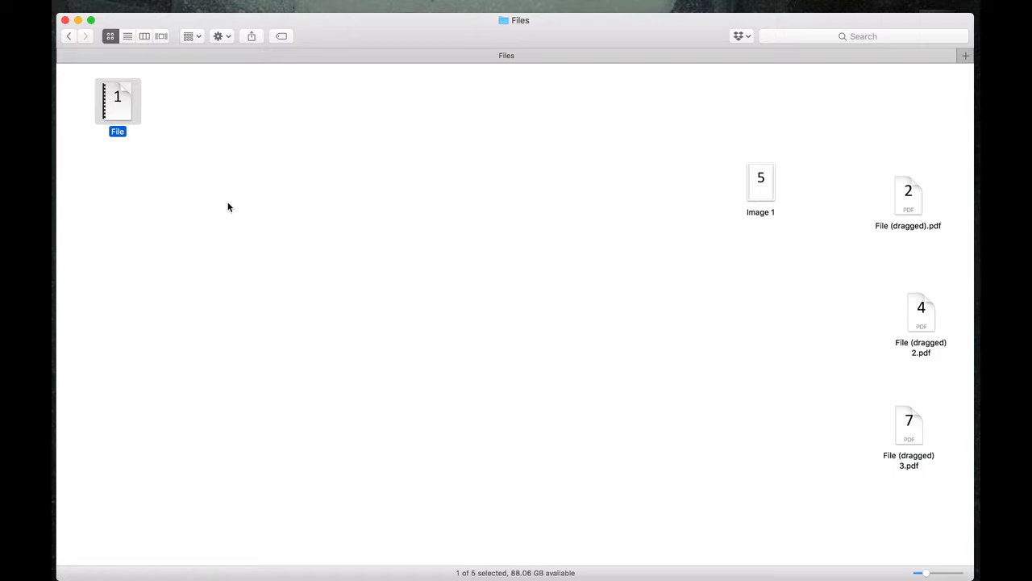
mouse_move(281, 240)
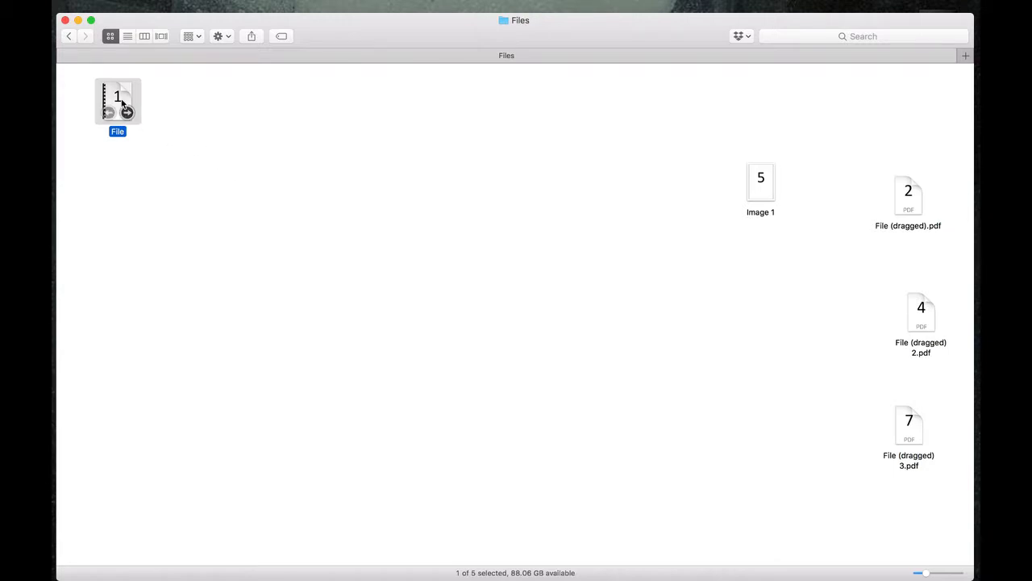
Open File.pdf in Preview and drag single pages into the Files folder as separate PDFs.
double_click(118, 101)
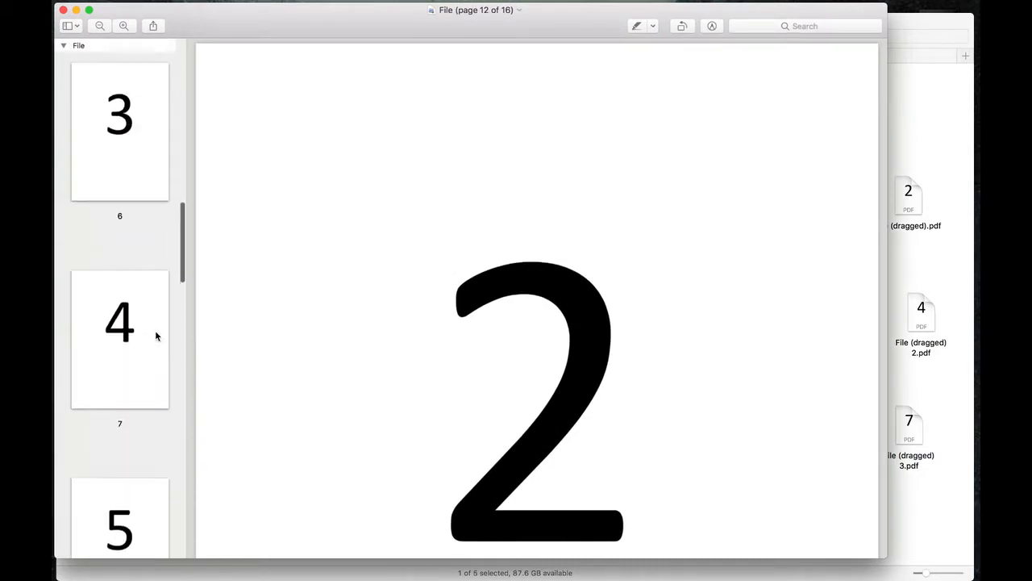
scroll(down, 3)
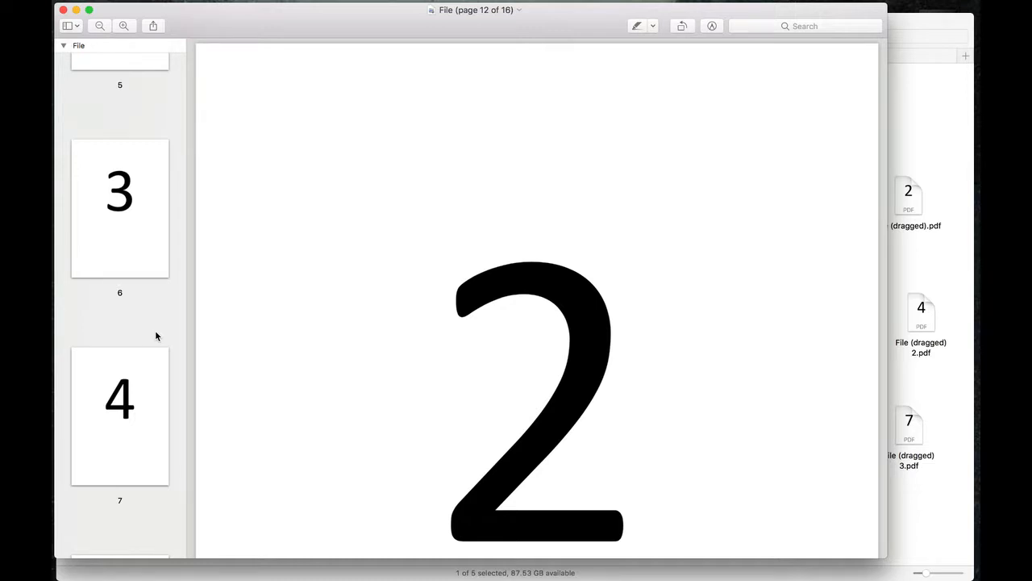
mouse_move(139, 371)
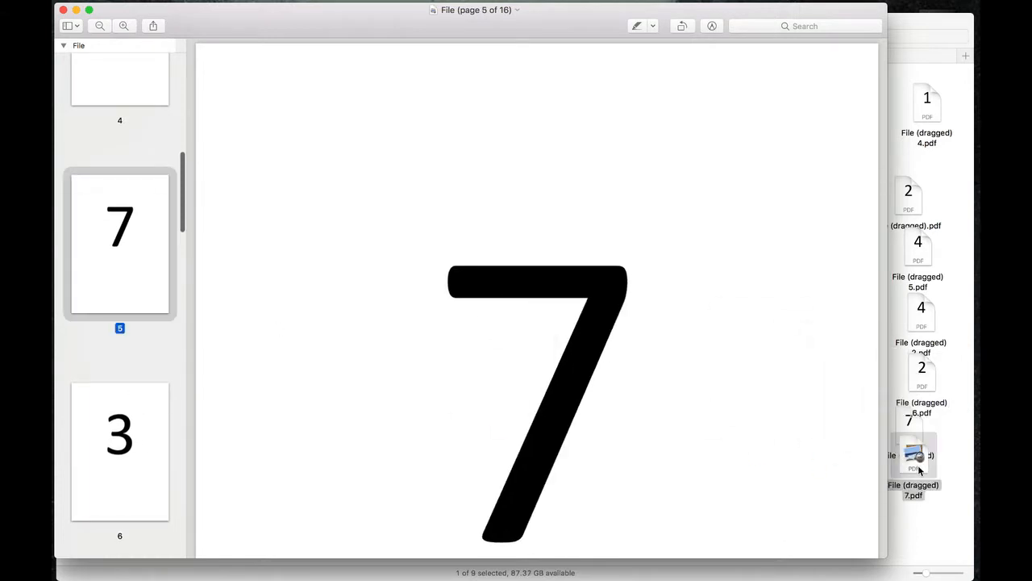
click(119, 451)
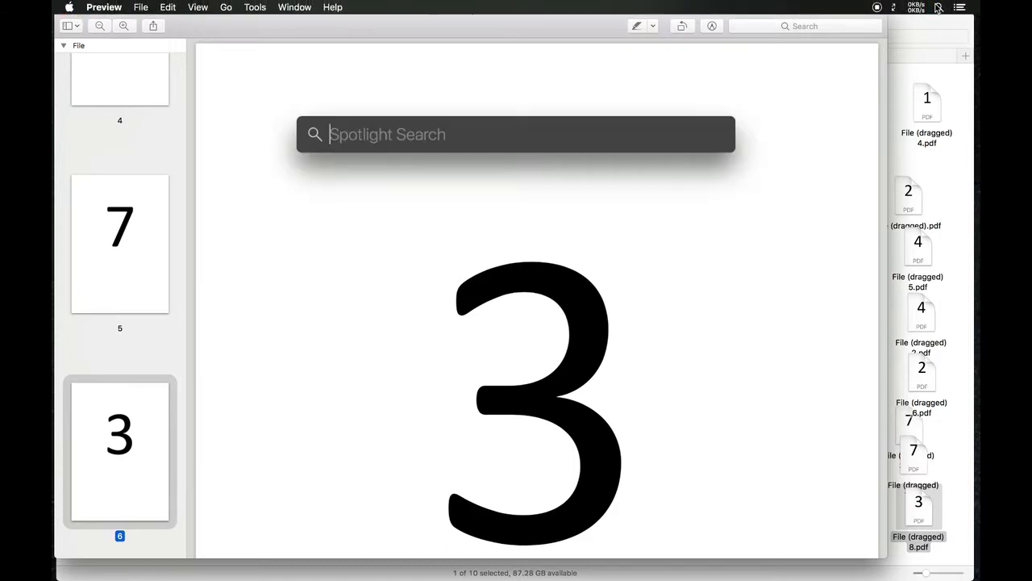
Search Spotlight for 'automator' and bring the Automator app forward from the Dock.
text(automator)
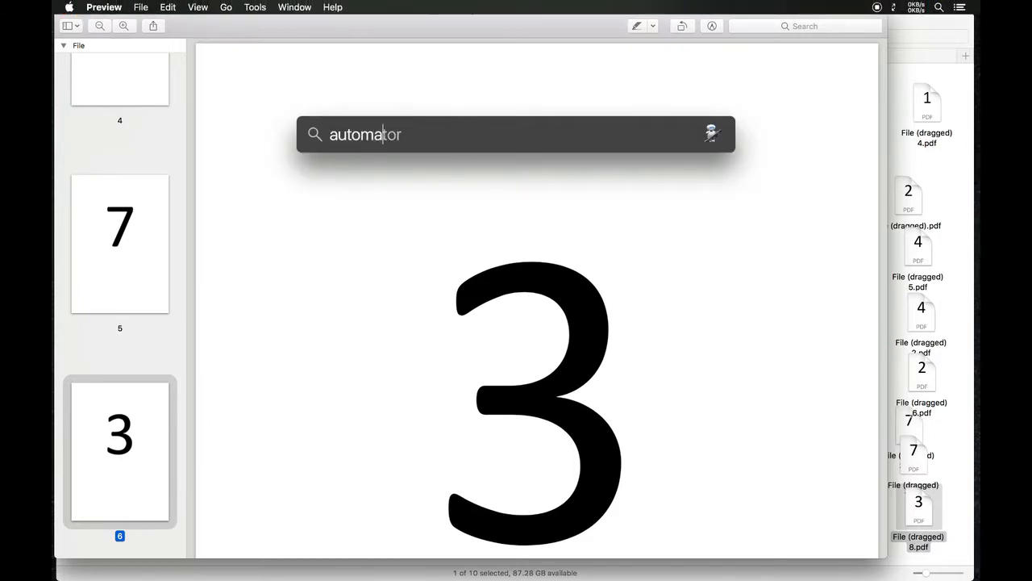
key(Escape)
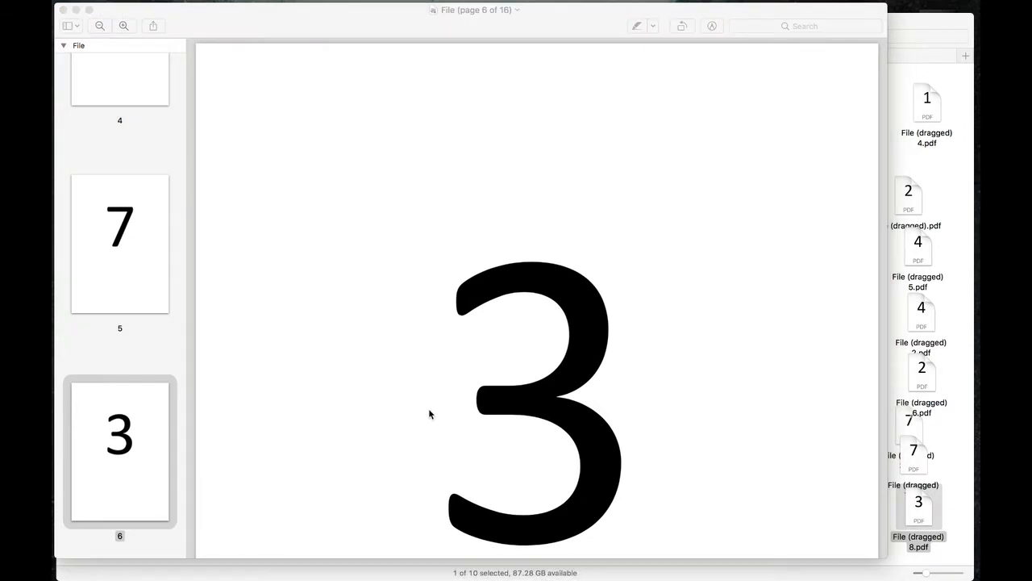
mouse_move(612, 240)
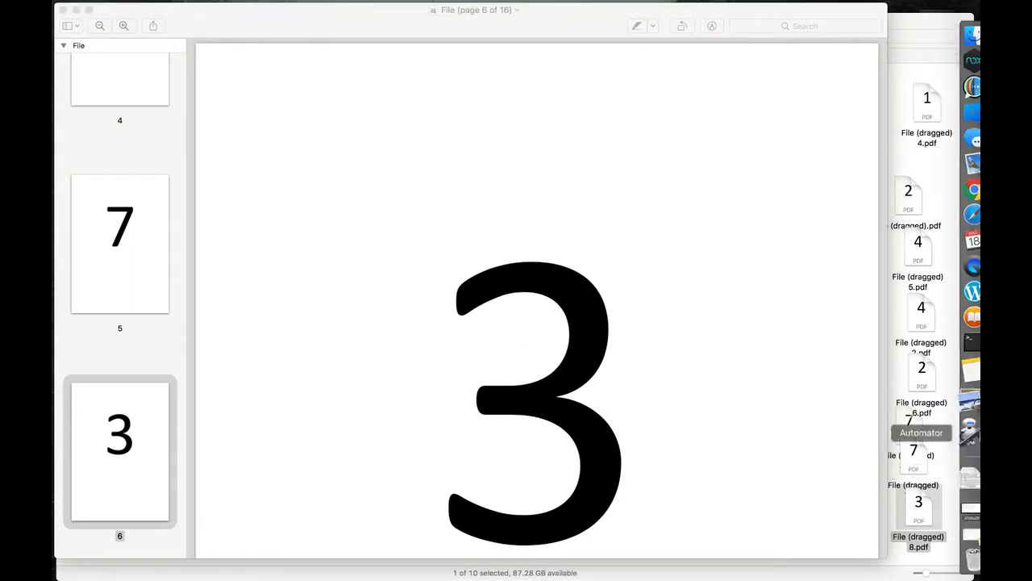
click(919, 432)
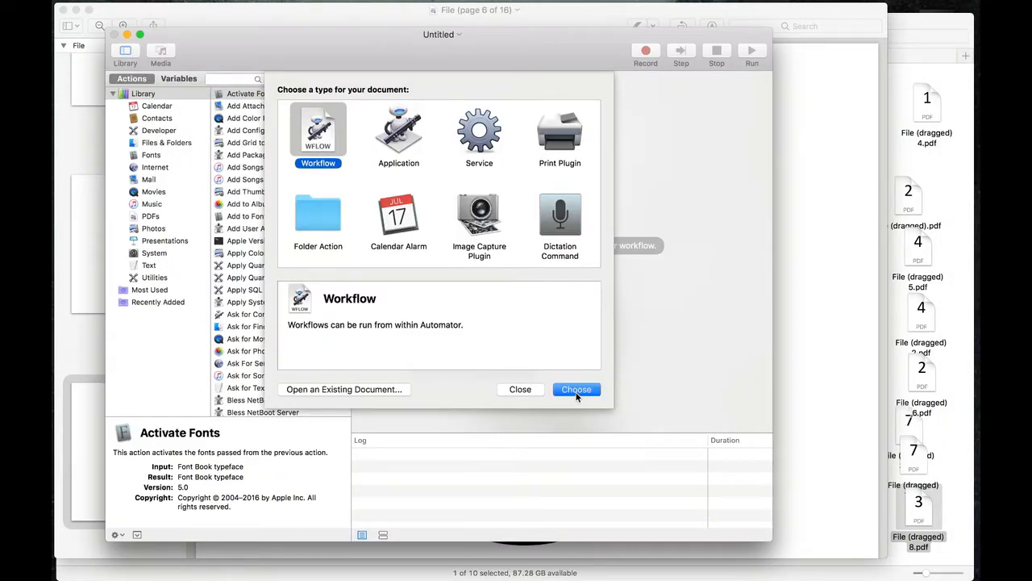
Create a new Workflow document and select Split PDF in the PDFs action library.
click(577, 390)
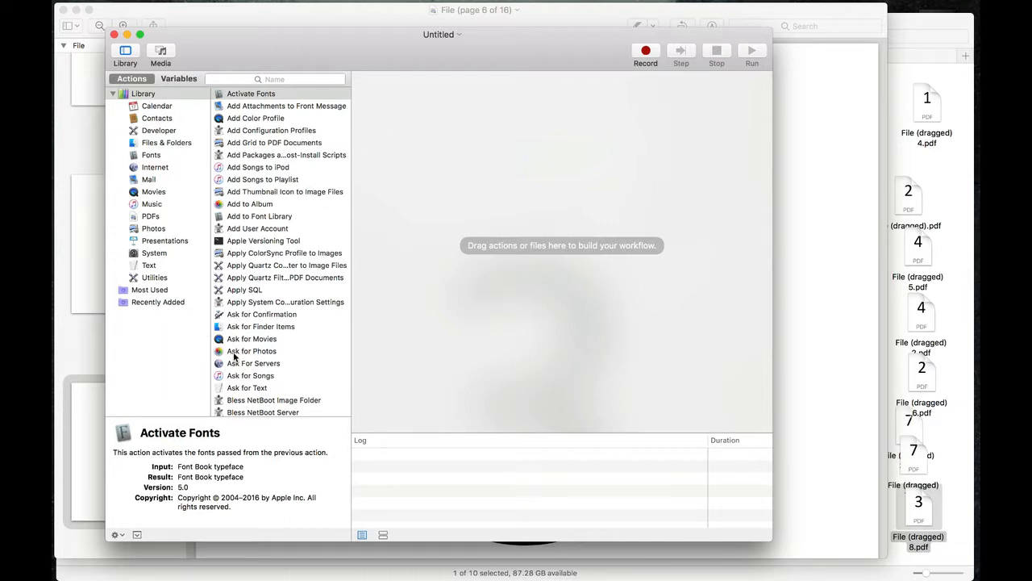
mouse_move(261, 277)
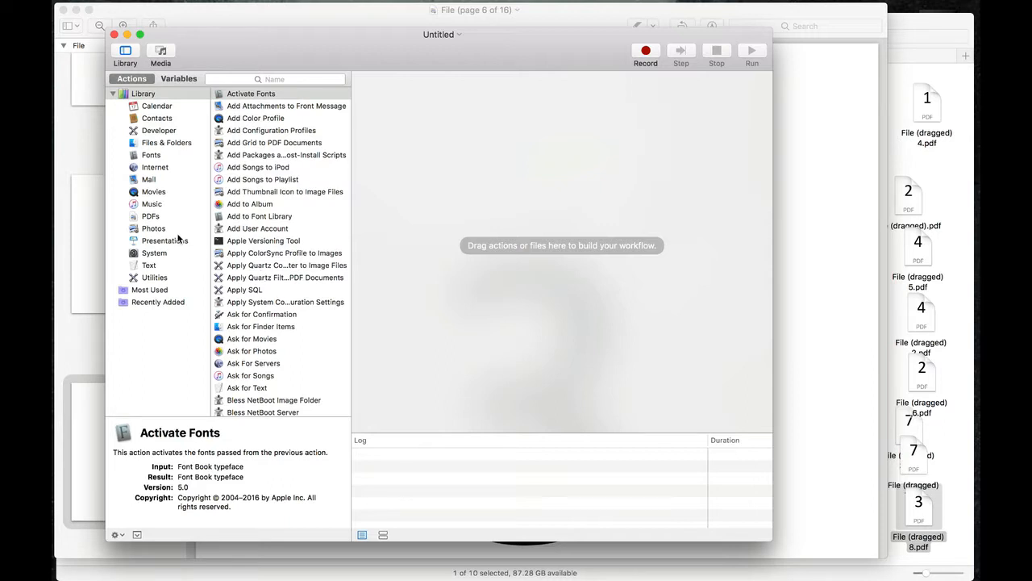
click(150, 216)
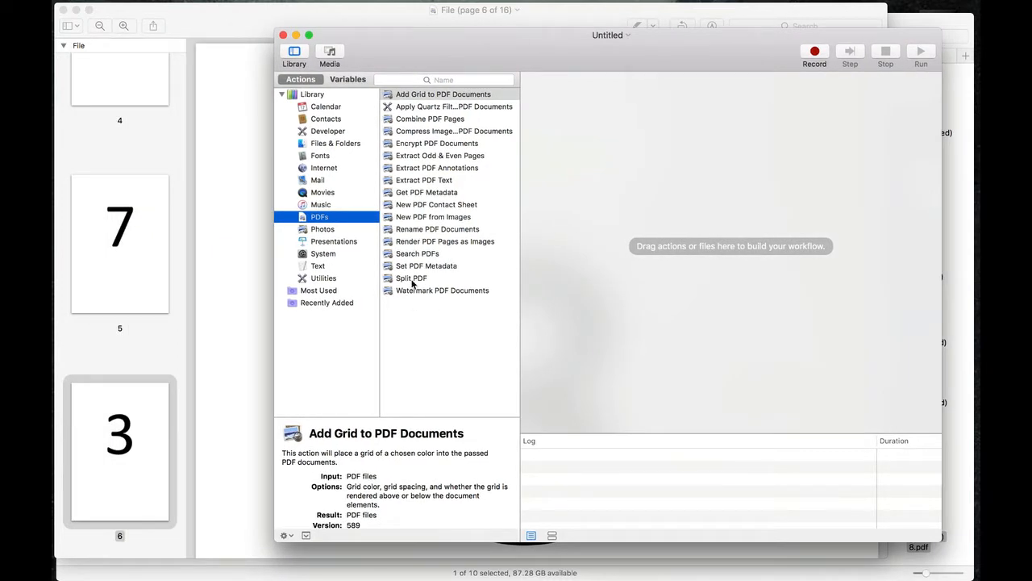
click(410, 277)
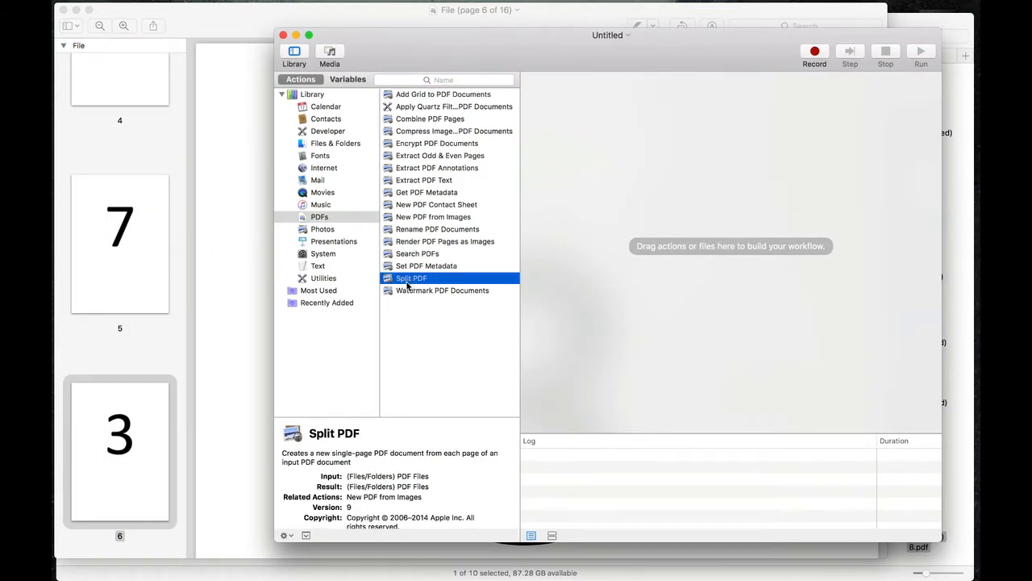
mouse_move(747, 59)
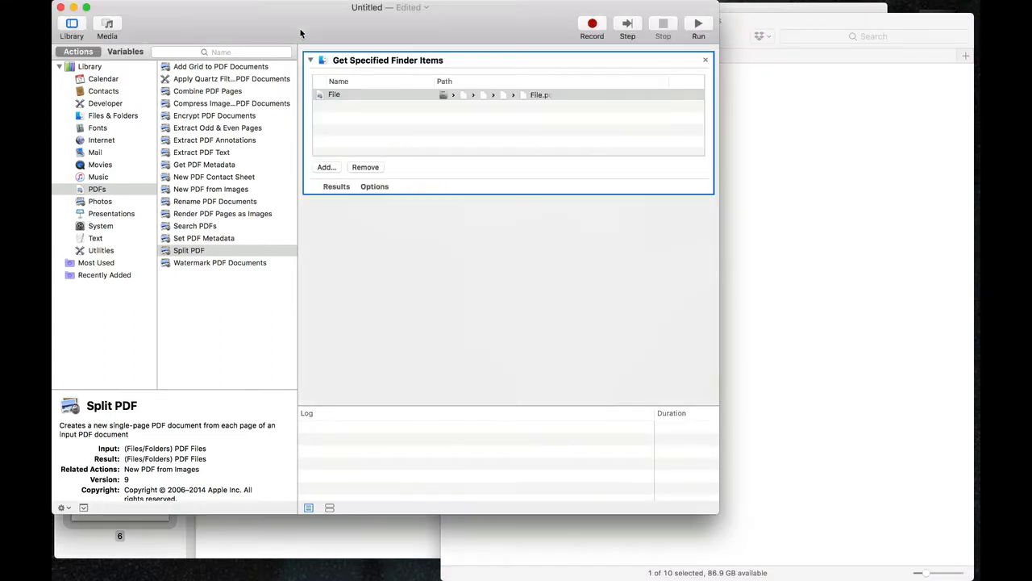
mouse_move(207, 256)
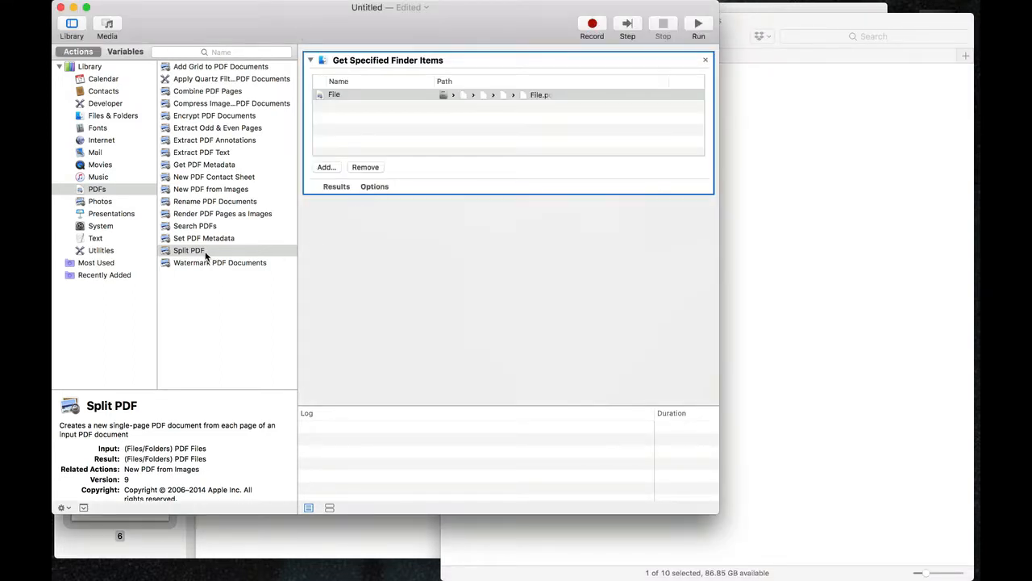
Add the Split PDF action below Get Specified Finder Items.
click(189, 250)
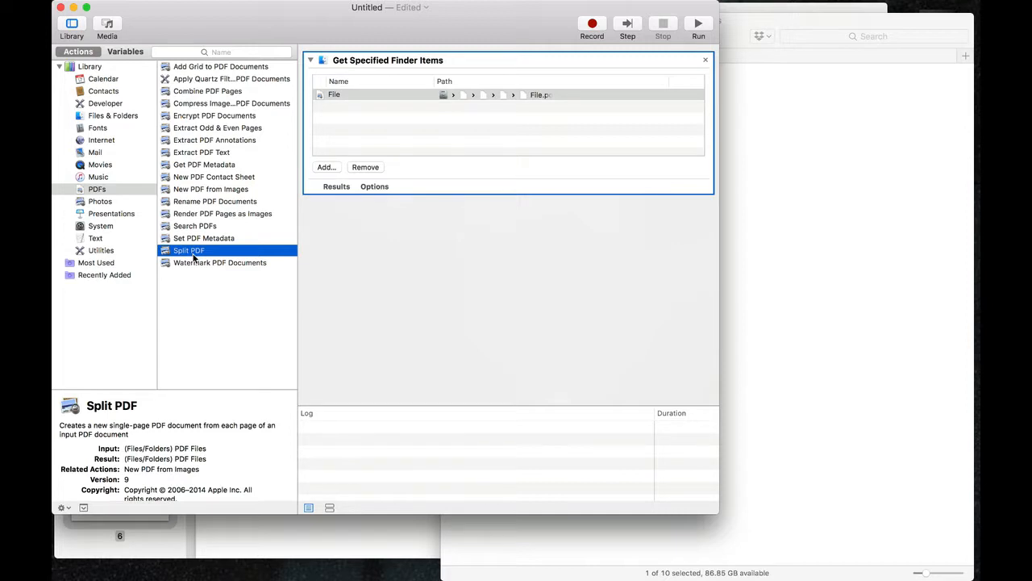
double_click(189, 250)
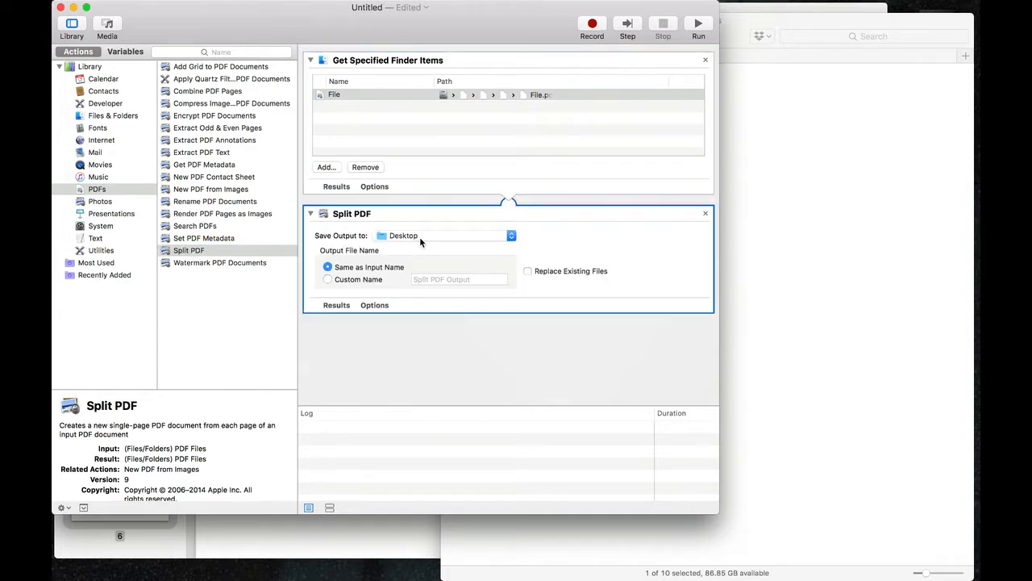
Set Split PDF's output to a newly created 'Files Split' folder inside Files.
click(443, 235)
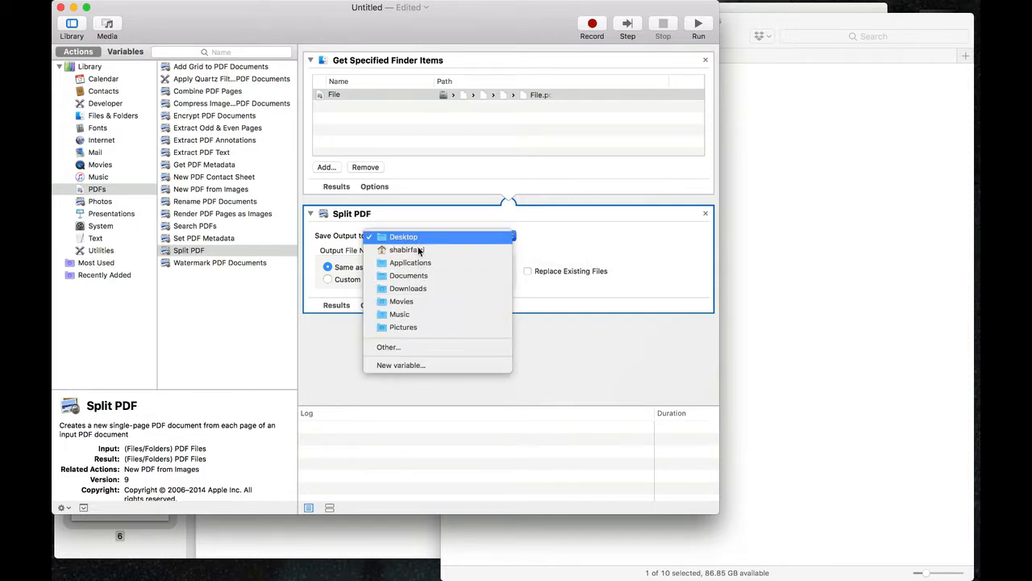
mouse_move(400, 314)
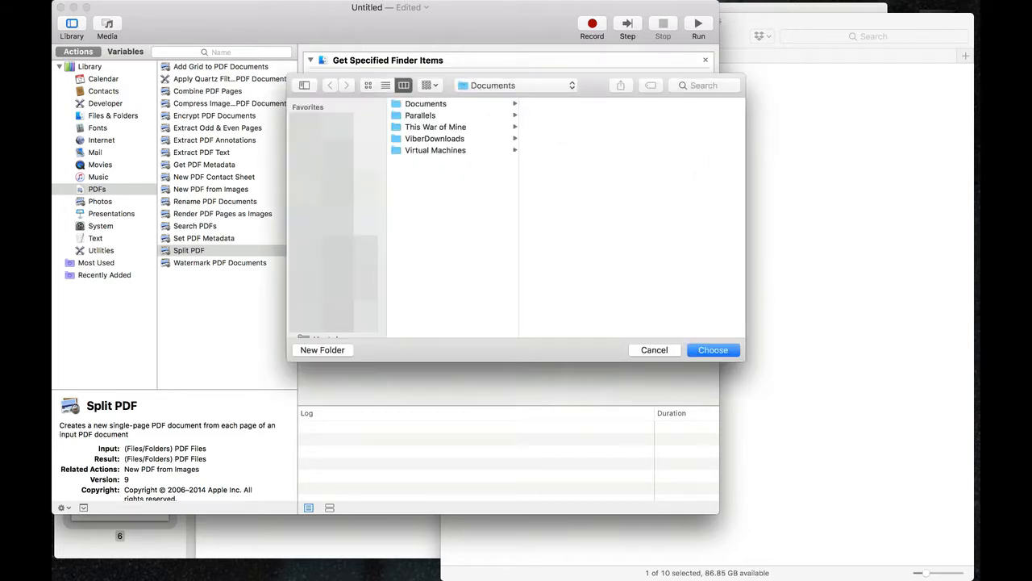
click(413, 115)
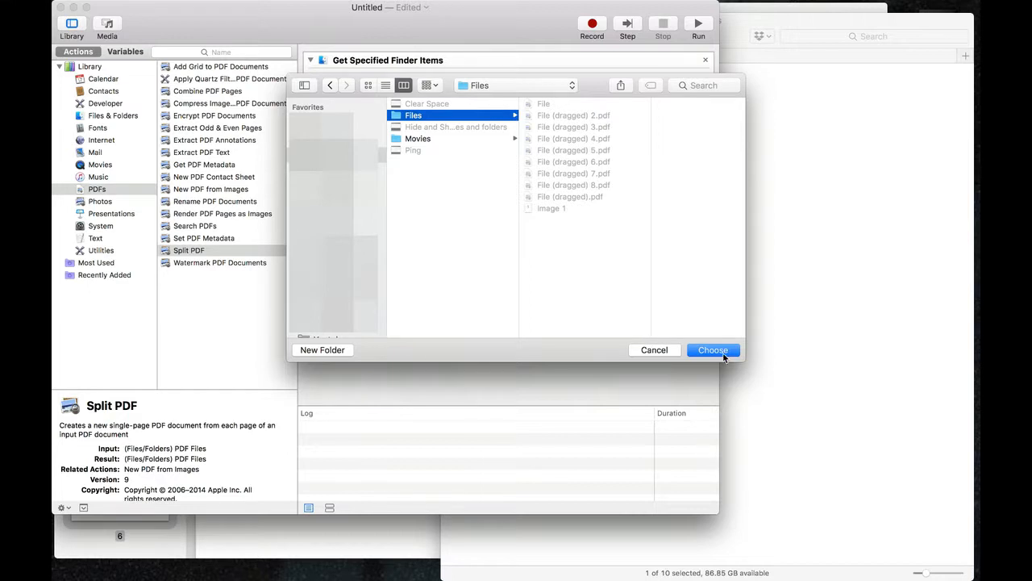
click(712, 350)
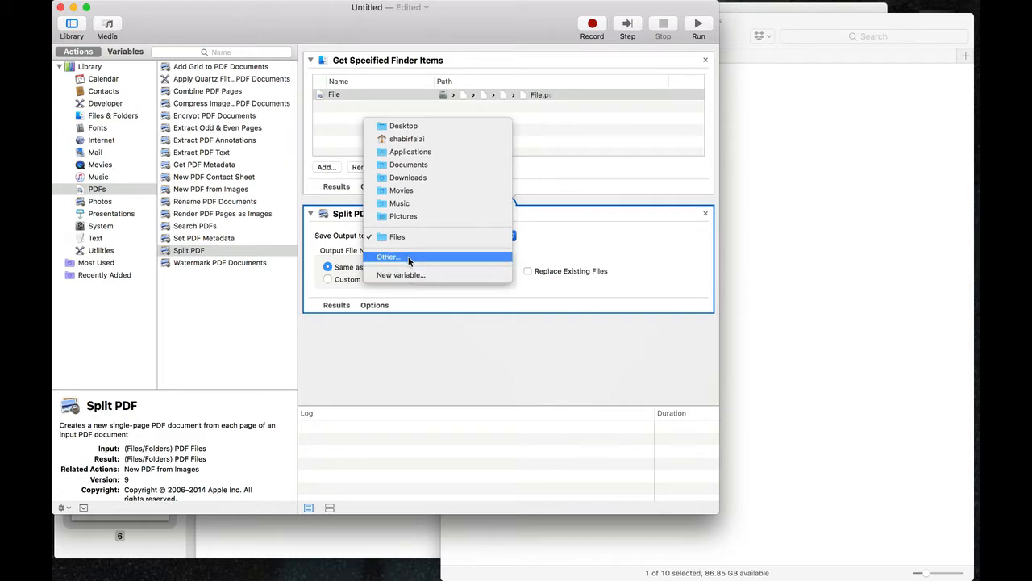
click(386, 257)
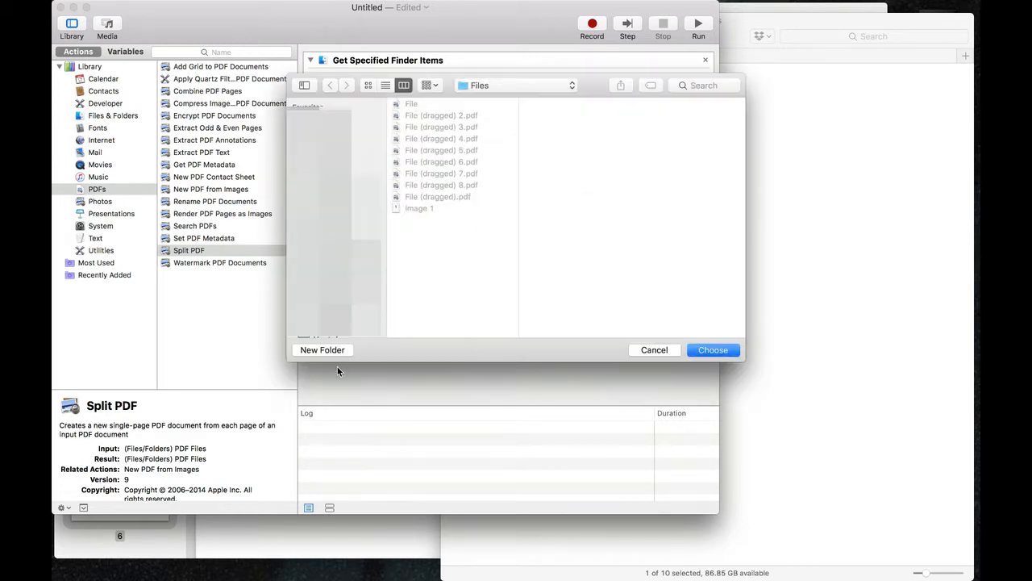
click(321, 350)
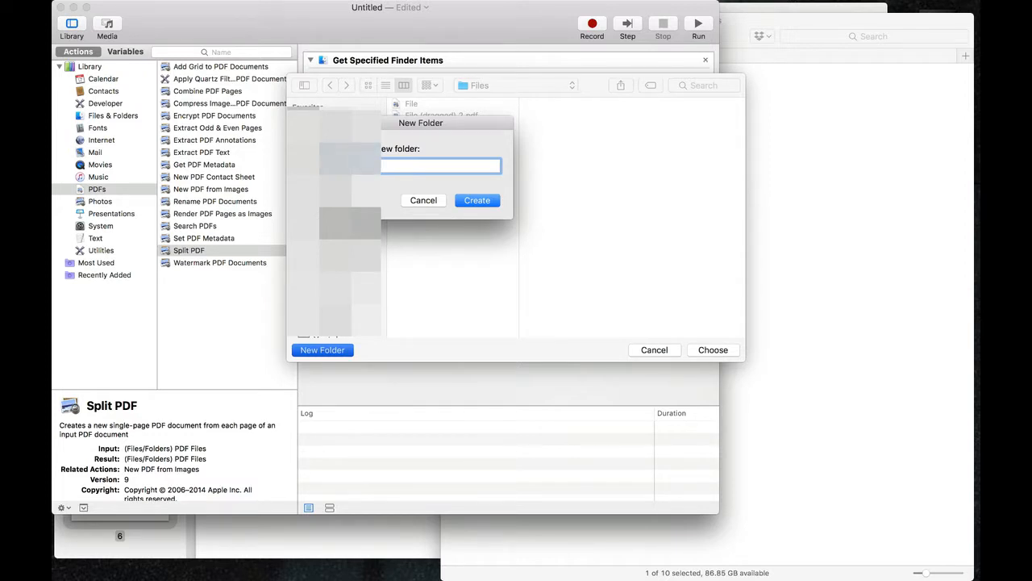
click(476, 200)
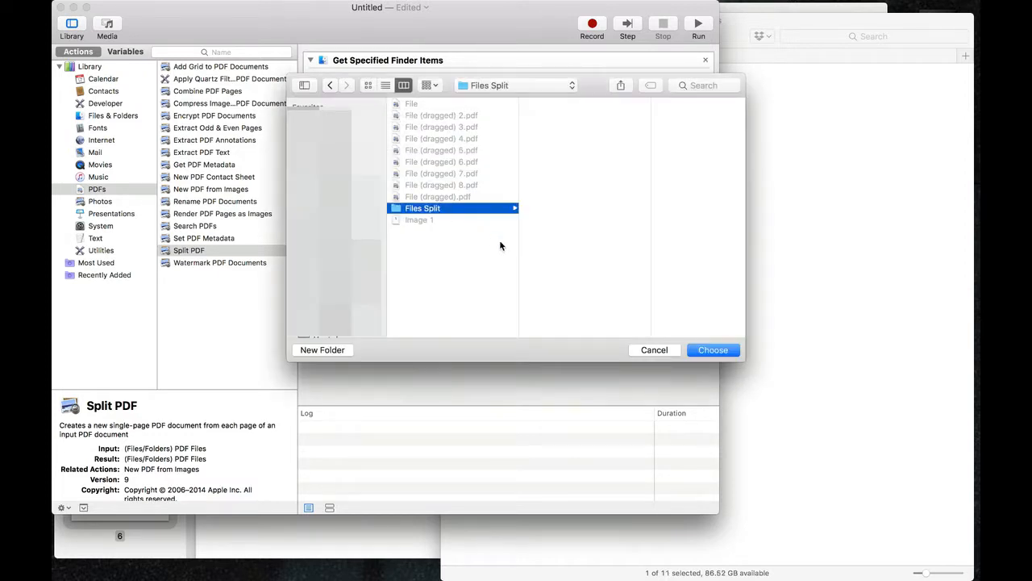
click(713, 349)
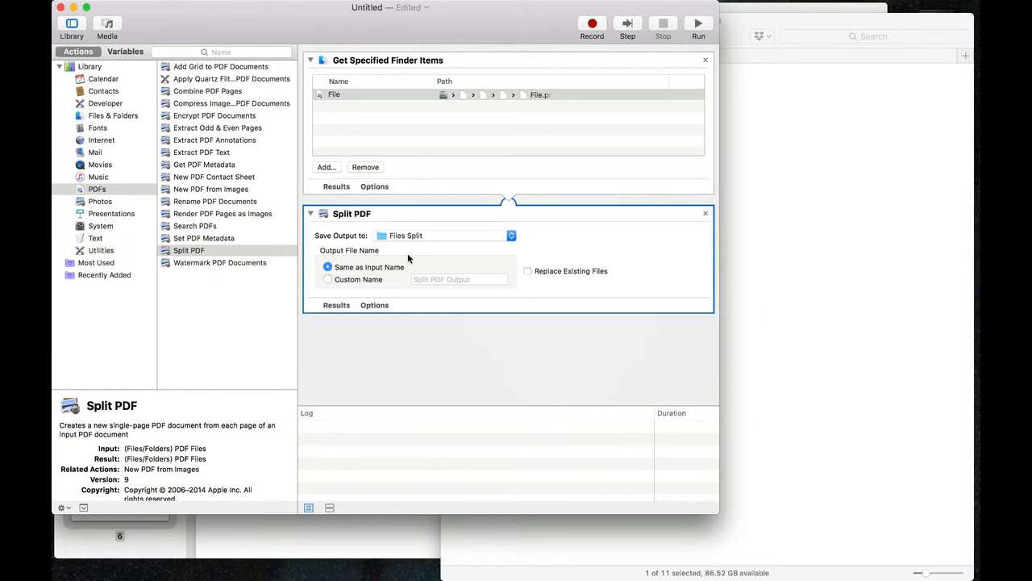
mouse_move(367, 277)
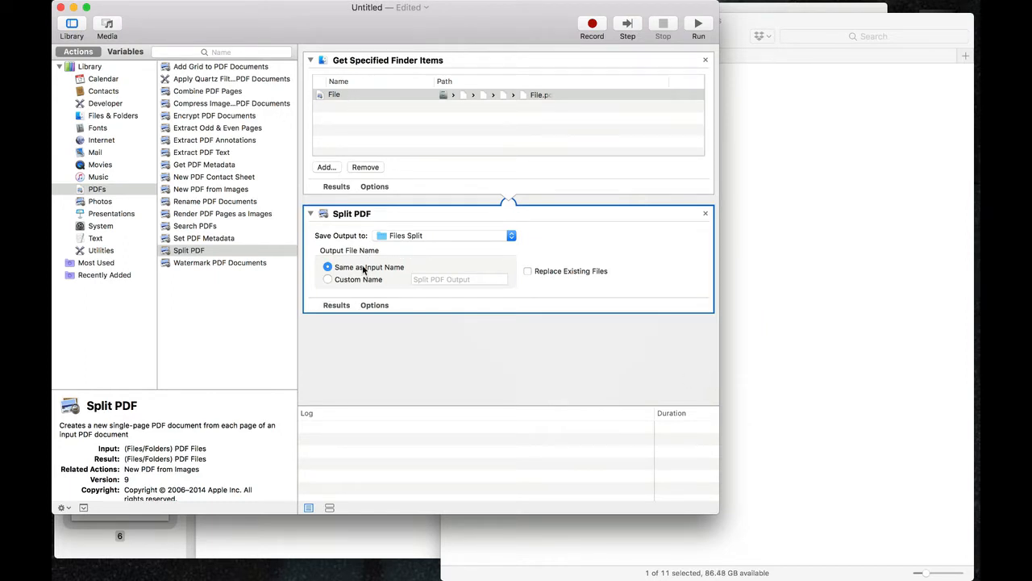
mouse_move(465, 322)
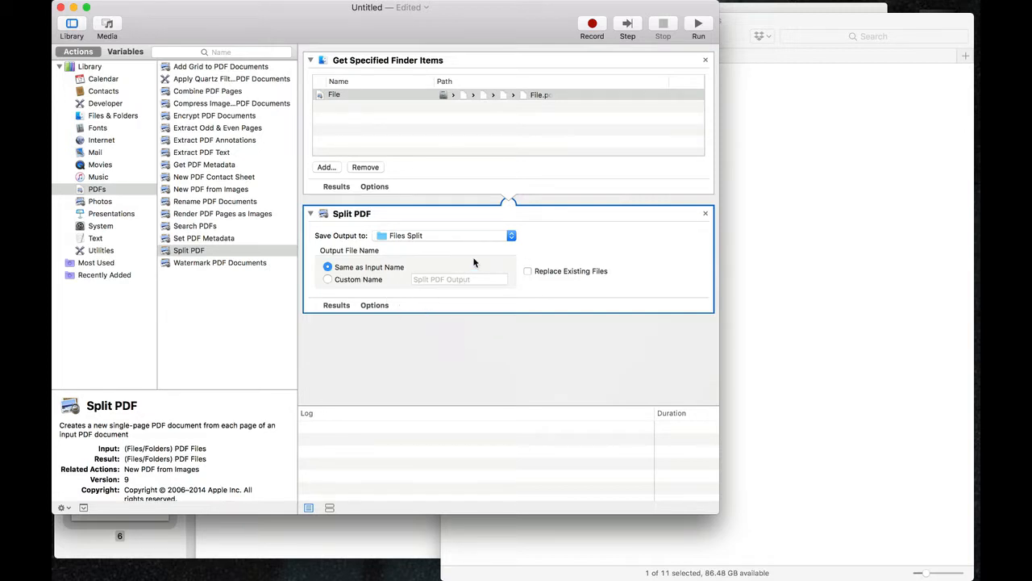
Run the workflow until the log reports Workflow completed.
click(698, 22)
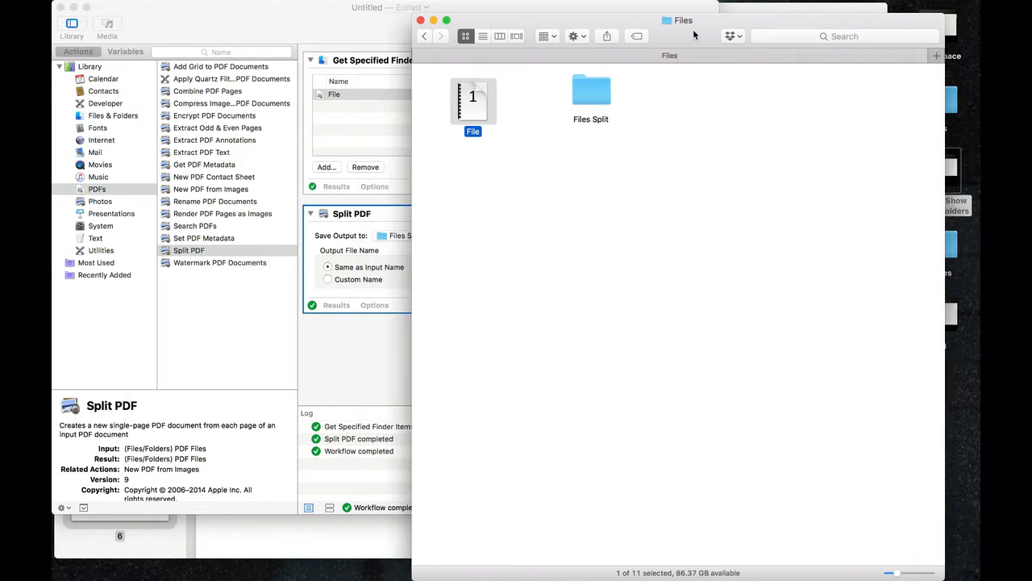
Open the Files Split folder and select File-page16.pdf.
double_click(591, 91)
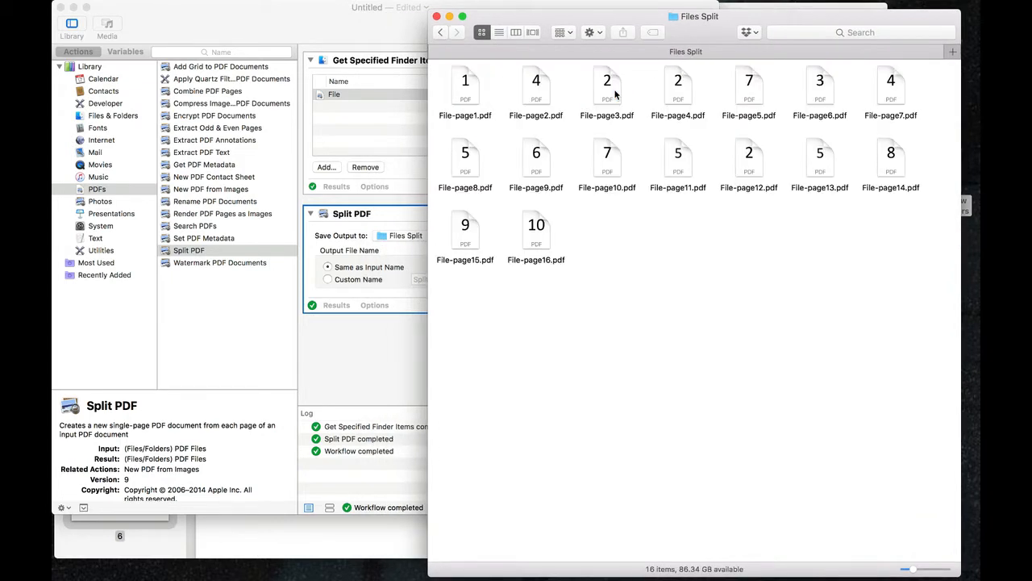
mouse_move(705, 230)
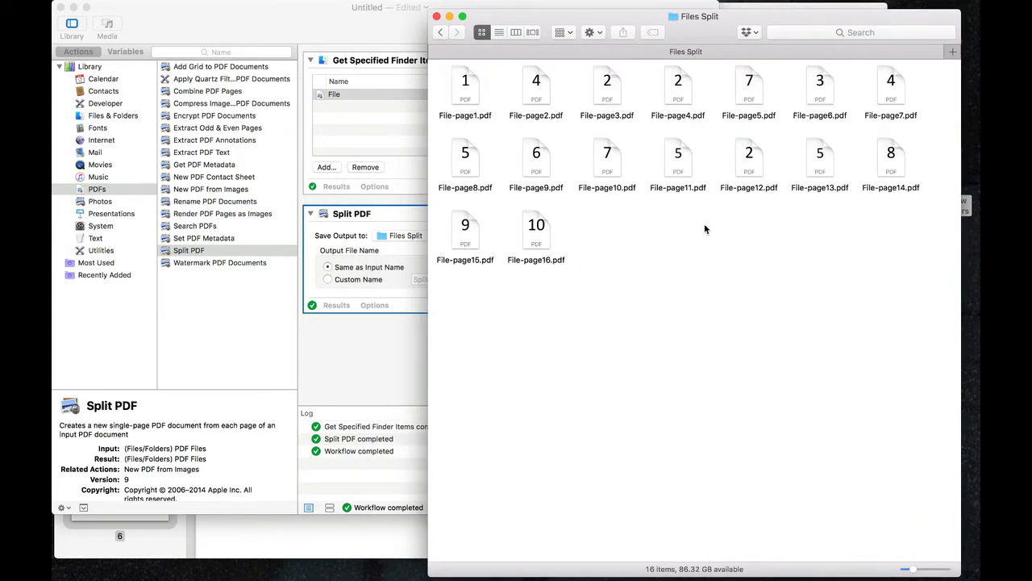
click(536, 230)
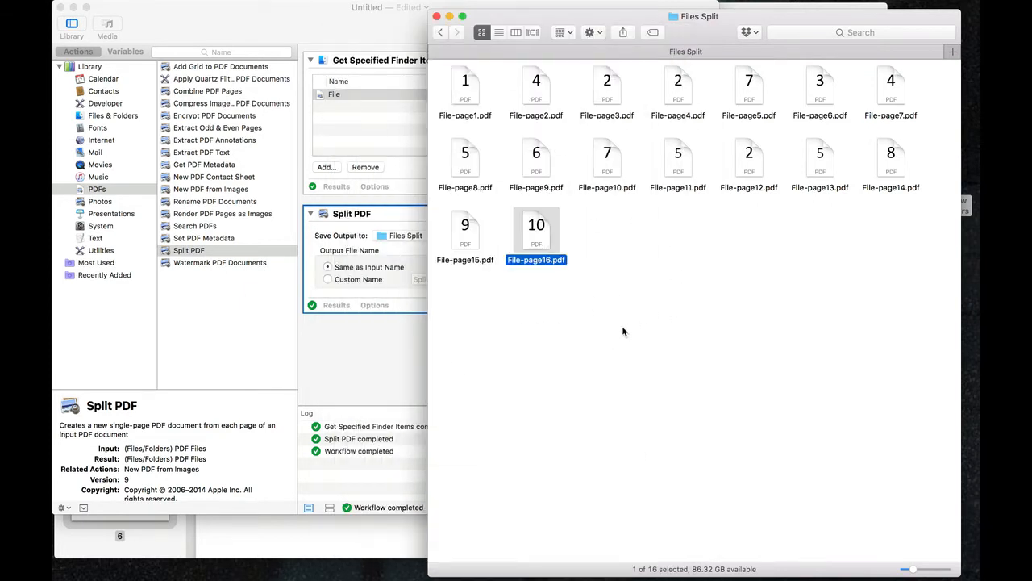
mouse_move(757, 153)
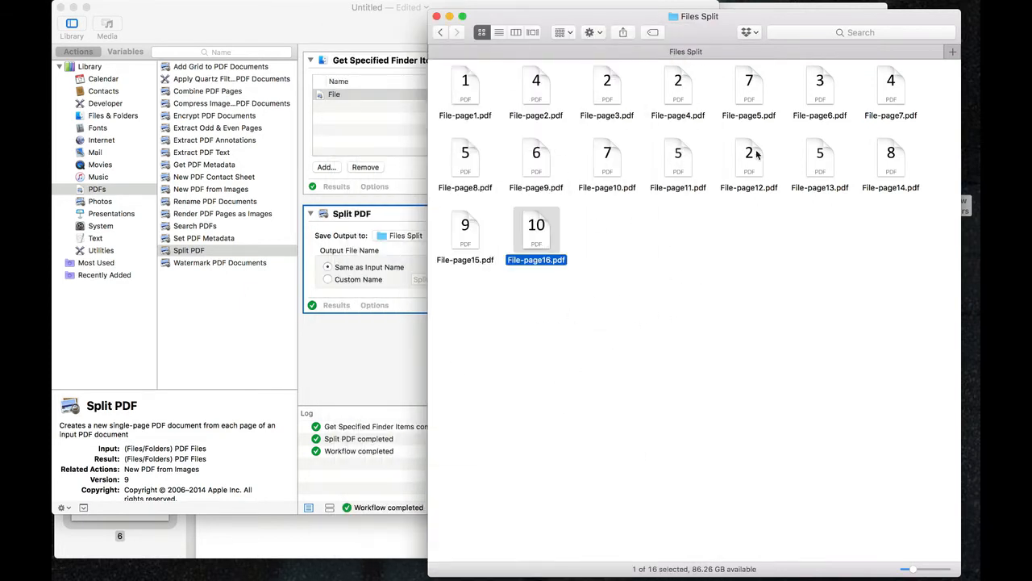